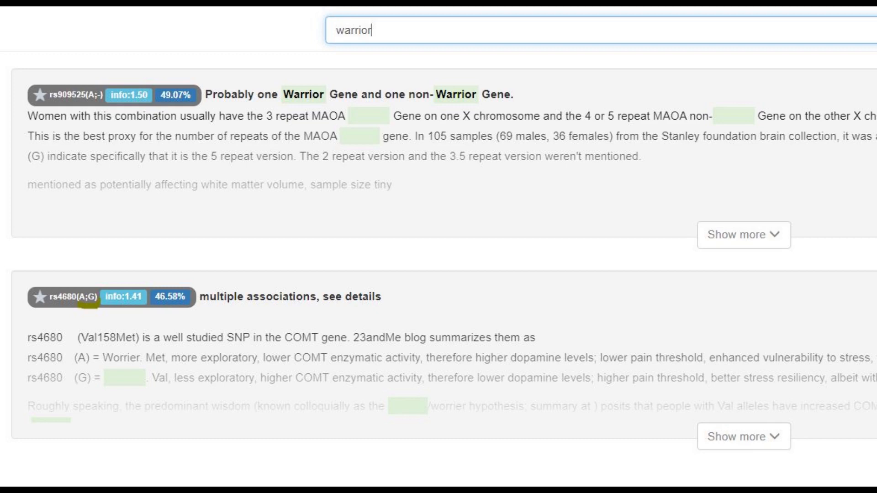
{"action": "type", "text": "lactose intolerance"}
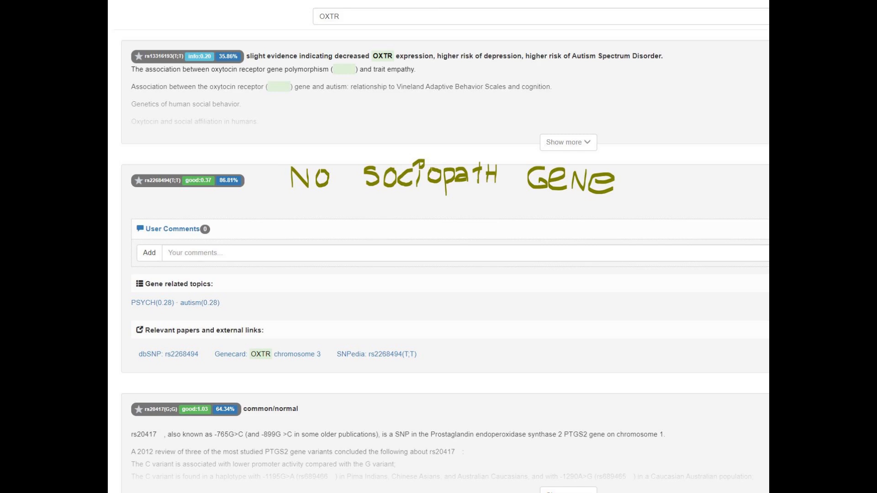
{"action": "type", "text": "DRD2"}
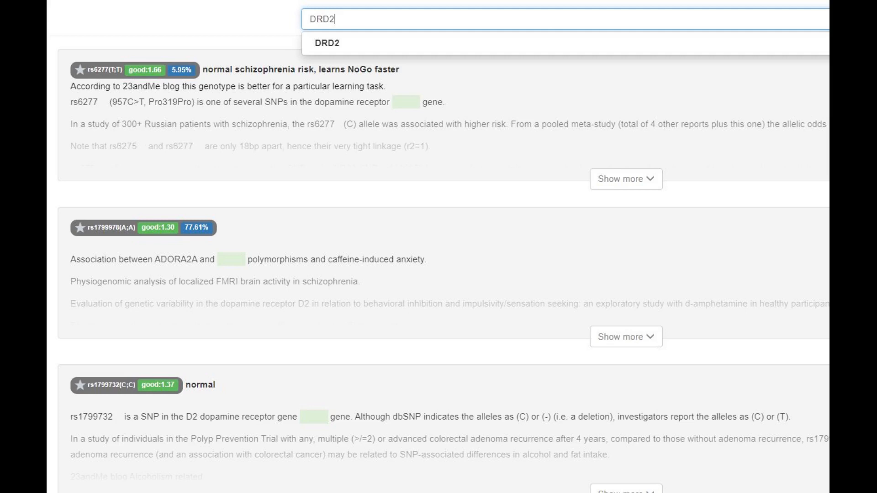
{"action": "type", "text": "male pattern baldness"}
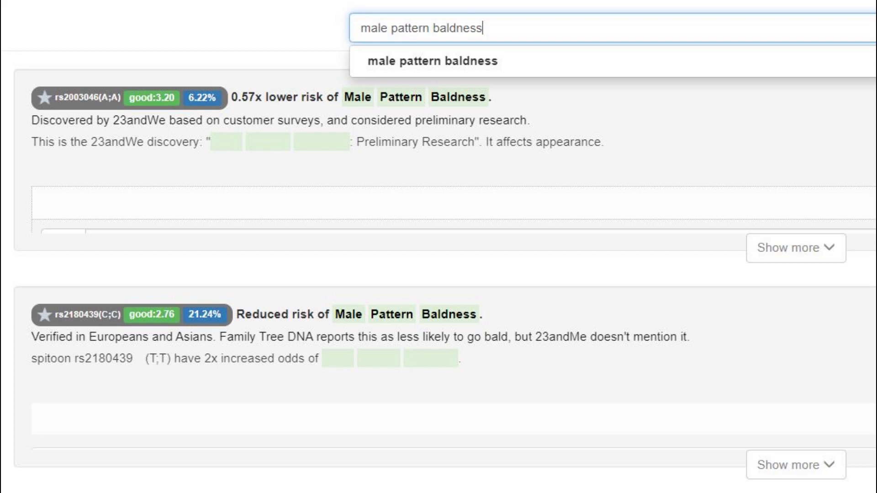
{"action": "type", "text": "myopia"}
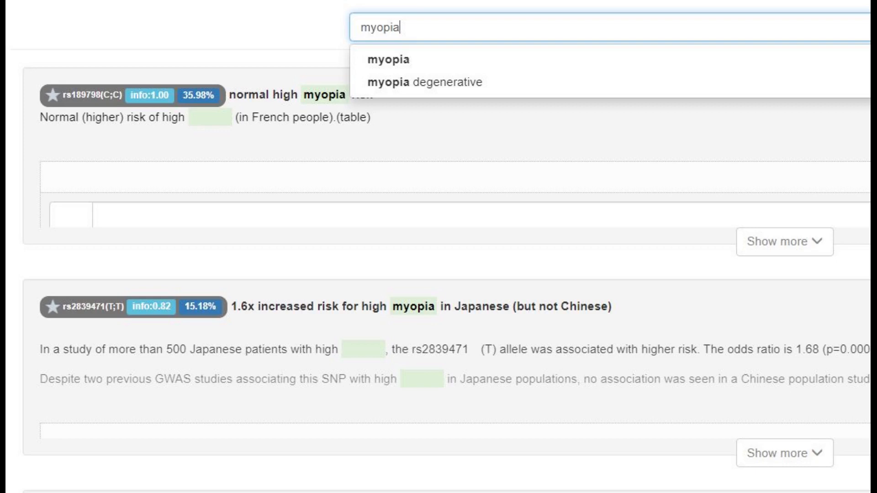
{"action": "type", "text": "EDAR"}
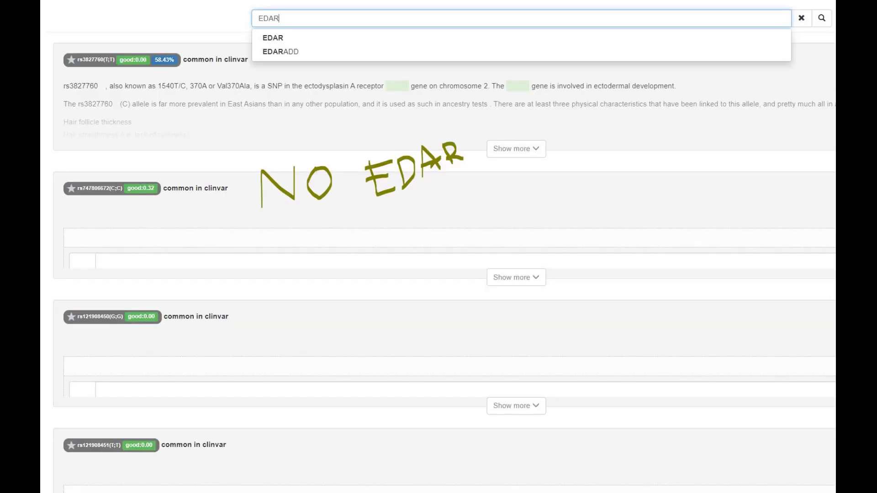